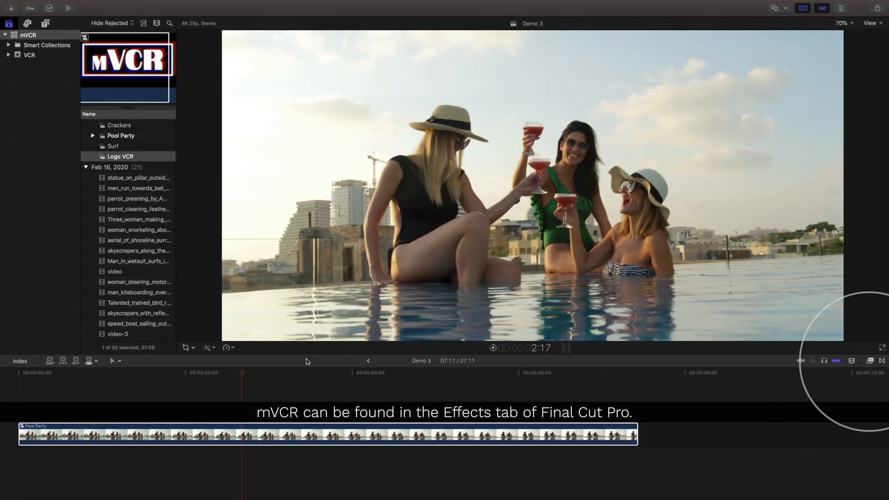
pyautogui.moveTo(857, 354)
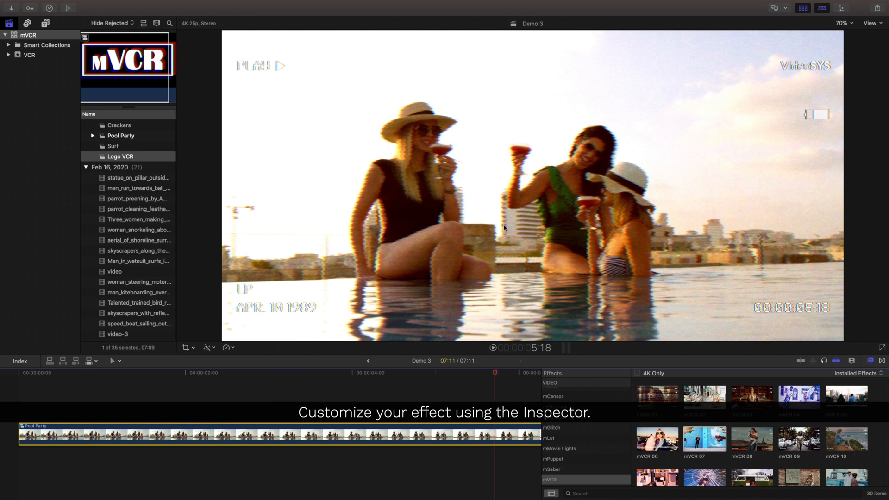
# - Show the mVCR 07 parameters in the Inspector and scroll to the bottom of the list
pyautogui.click(844, 10)
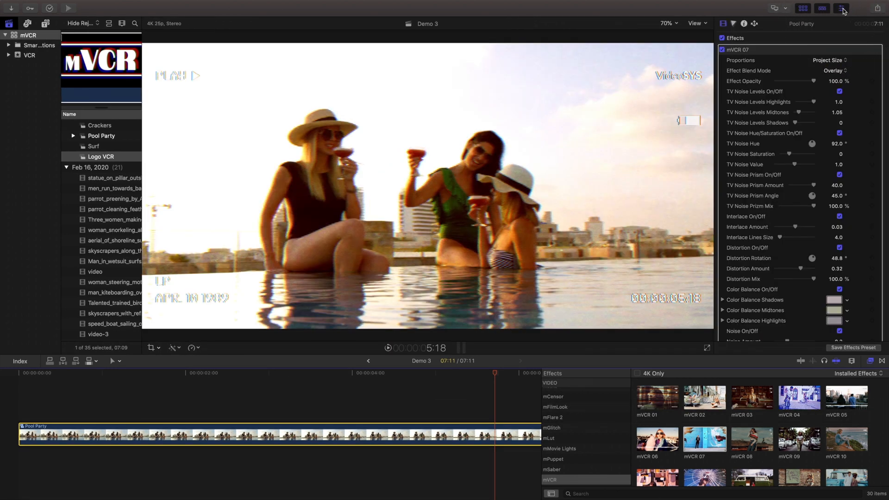
pyautogui.scroll(-3)
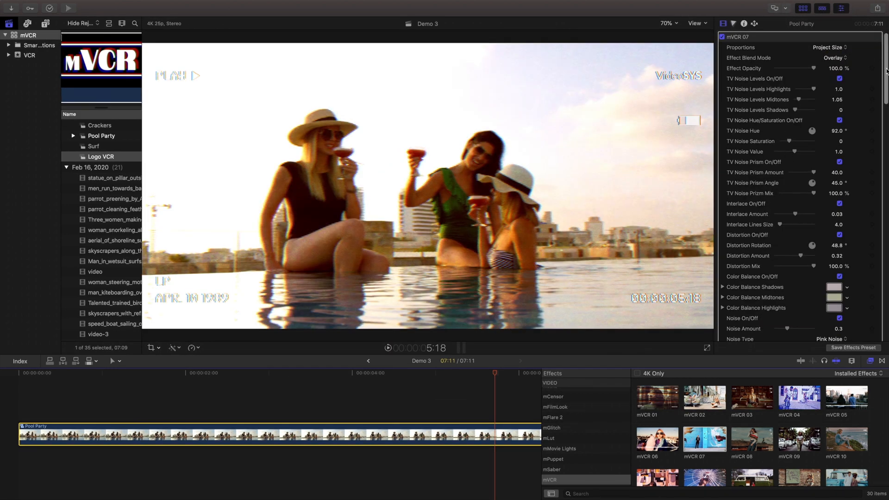
pyautogui.scroll(-3)
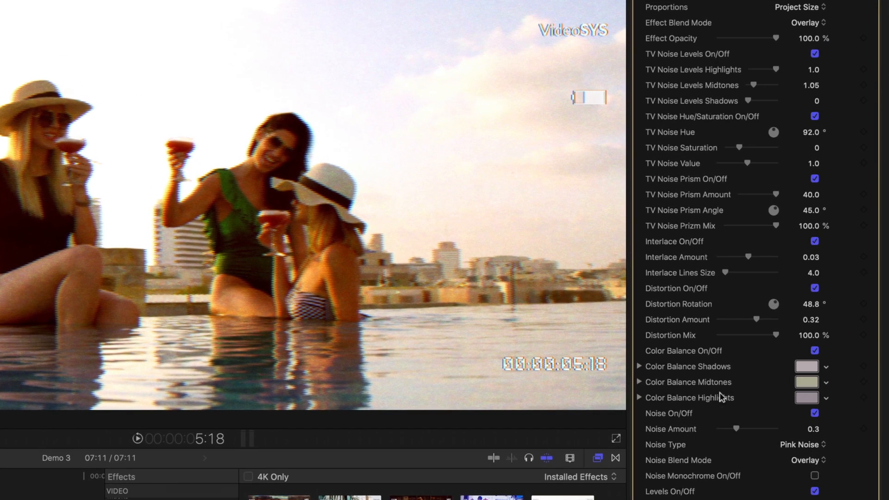
pyautogui.scroll(-3)
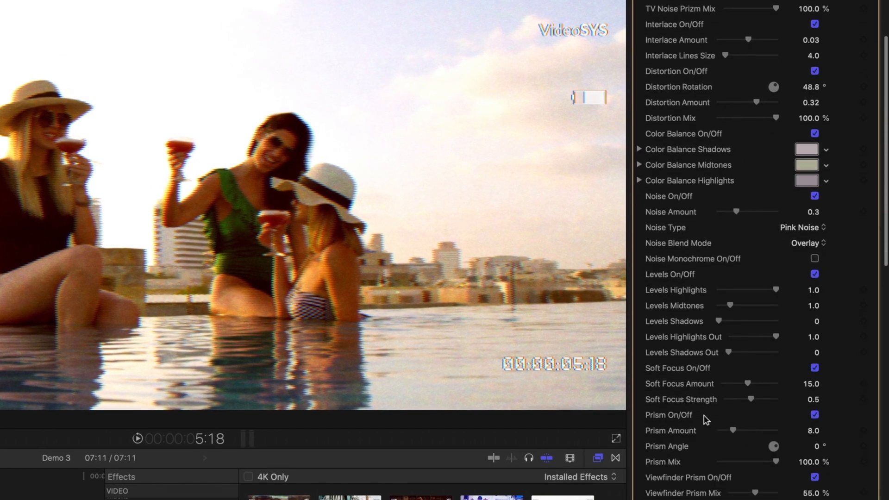
pyautogui.scroll(-3)
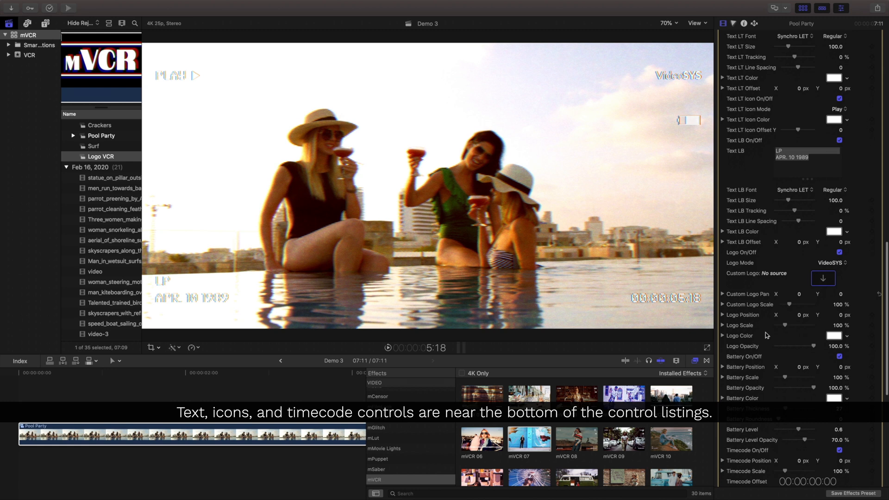
pyautogui.scroll(-3)
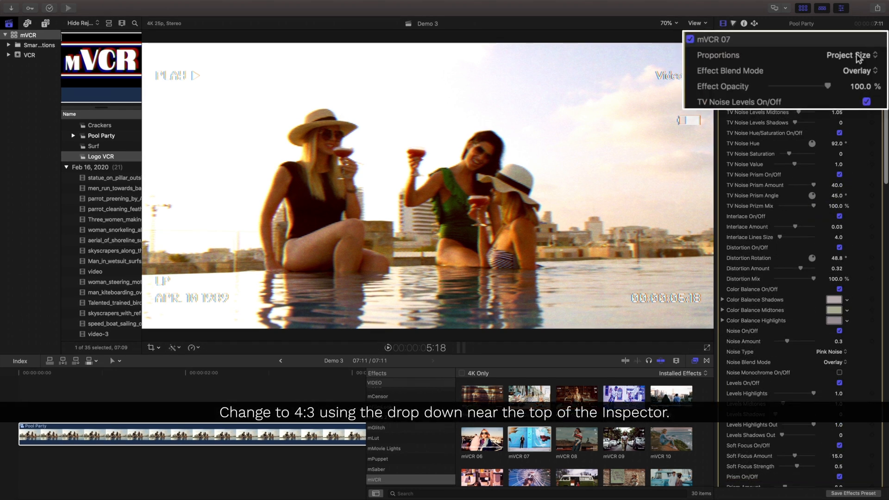
# - Set the mVCR 07 Proportions option to Framed 4:3
pyautogui.click(840, 55)
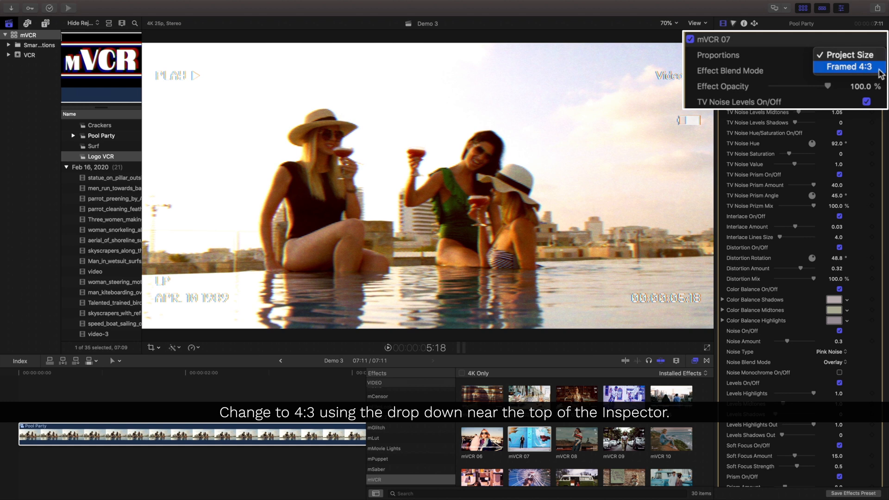
pyautogui.click(845, 68)
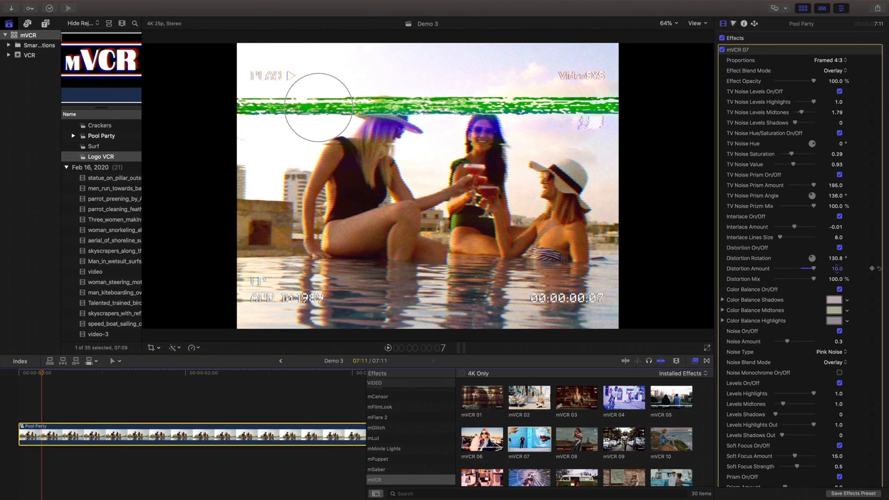
# - Lower the Distortion Amount and fine-tune the Viewfinder Distortion Amount
pyautogui.moveTo(836, 268); pyautogui.dragTo(794, 268)
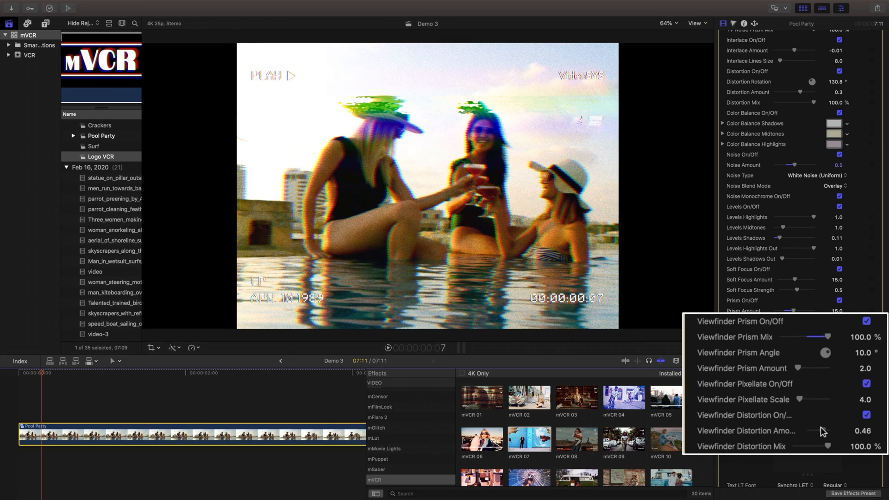
pyautogui.moveTo(828, 431); pyautogui.dragTo(800, 431)
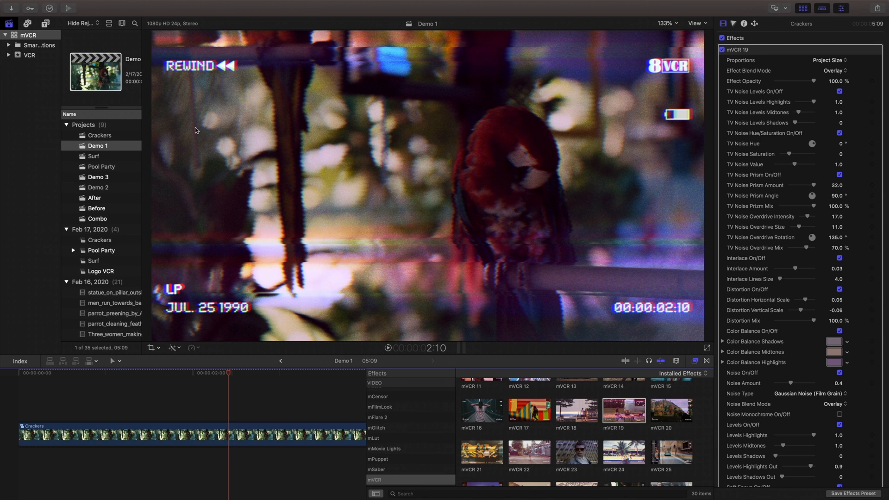
pyautogui.moveTo(189, 187)
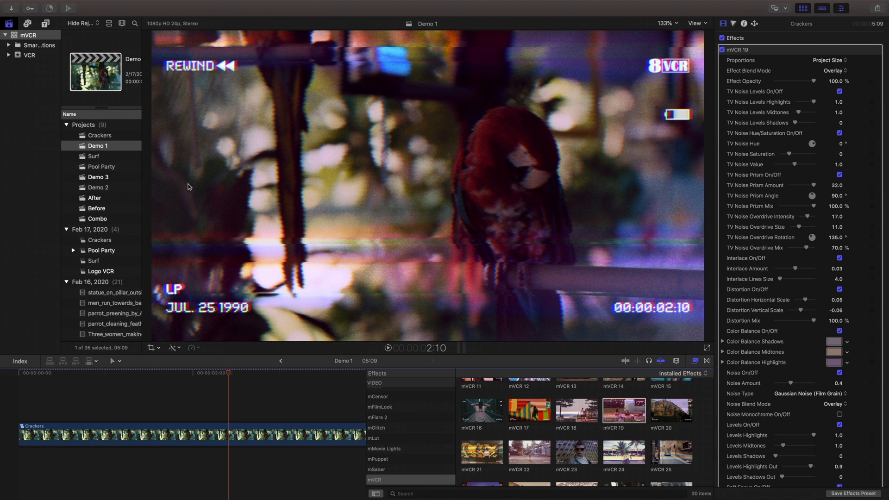
# - Bring up retiming for the Crackers clip with Command-R
pyautogui.press('cmd+r')
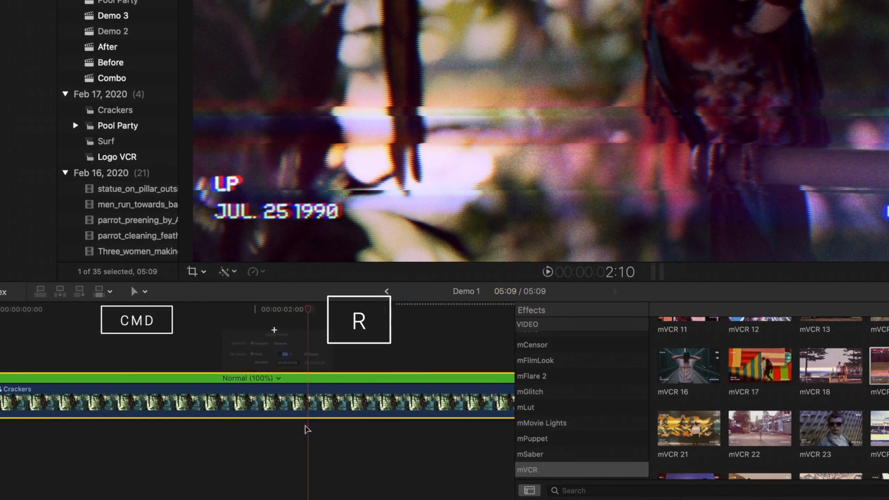
# - Show the Crackers clip's speed controls at normal 100% speed
pyautogui.press('r')
pyautogui.write('PLAY')
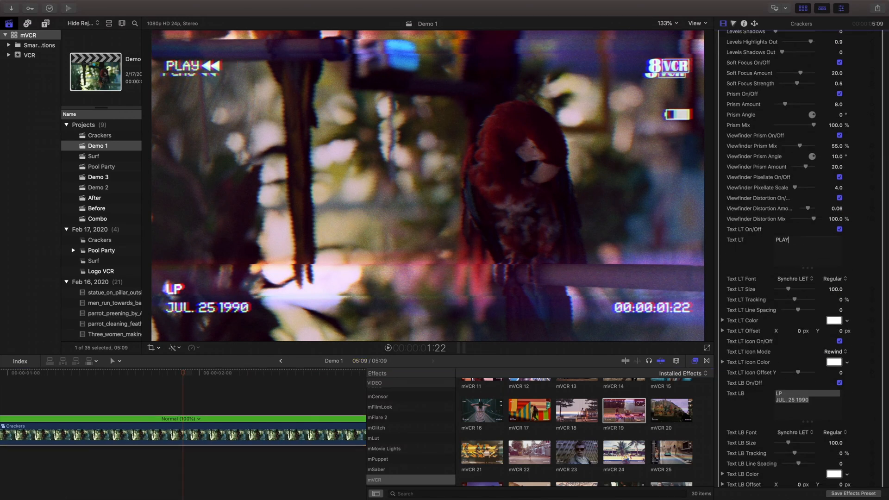
# - Enlarge the PLAY text, switch its icon to Play, and enter the FEB. 14 1981 date
pyautogui.moveTo(788, 289); pyautogui.dragTo(793, 289)
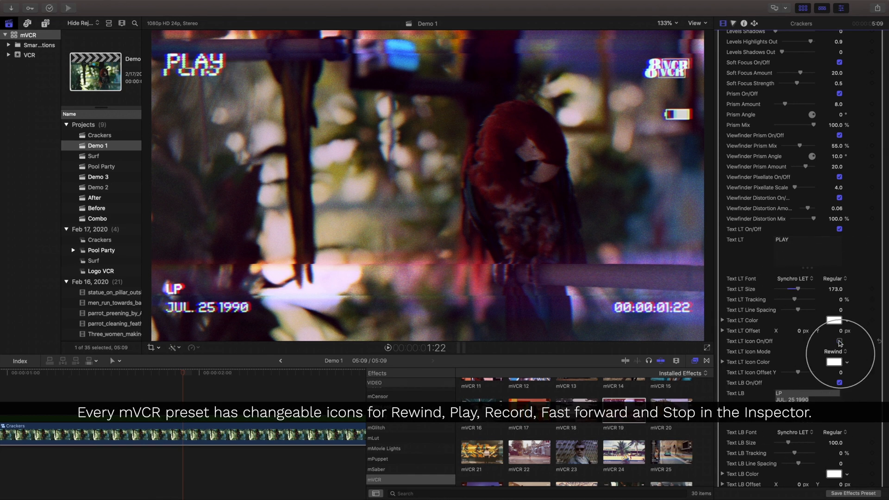
pyautogui.click(835, 351)
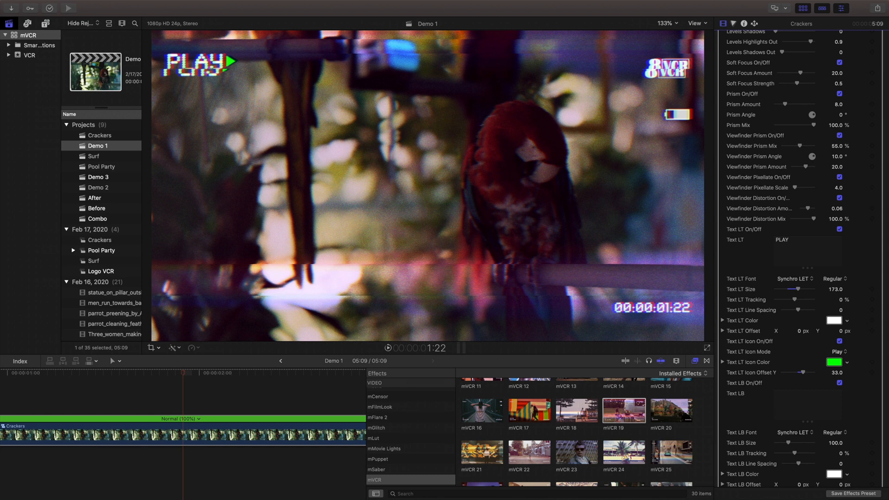
pyautogui.write('FEB. 14 1981')
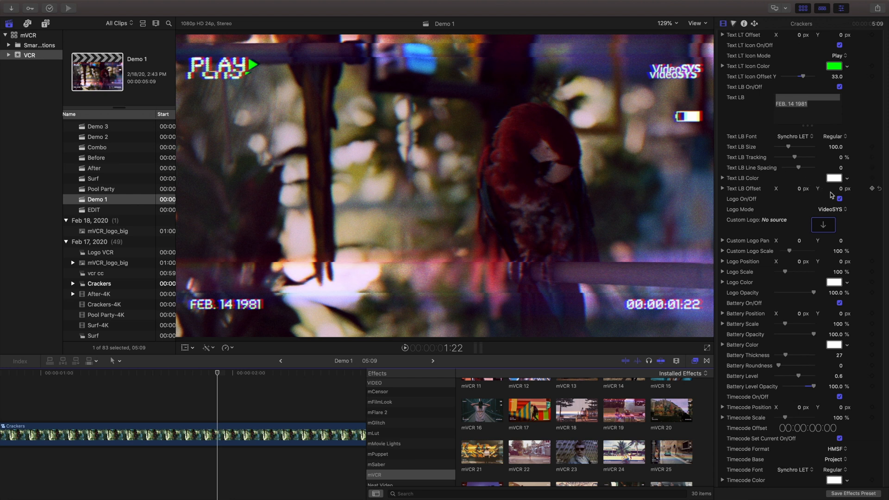
# - Set Logo Mode to Custom Logo using the mVCR_logo_big clip as the image
pyautogui.click(832, 209)
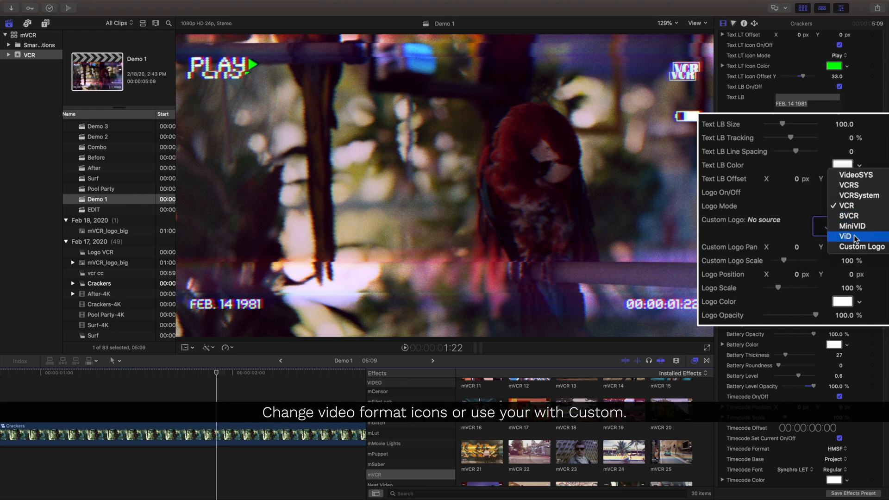
pyautogui.click(861, 247)
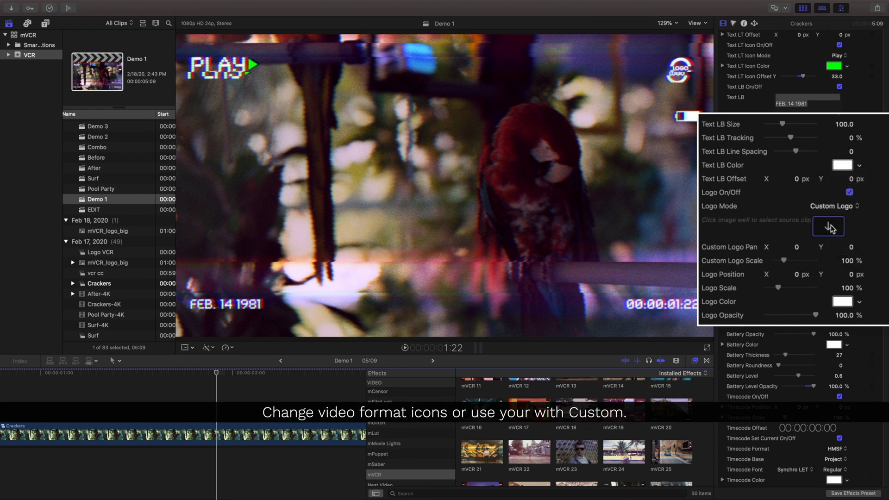
pyautogui.click(827, 226)
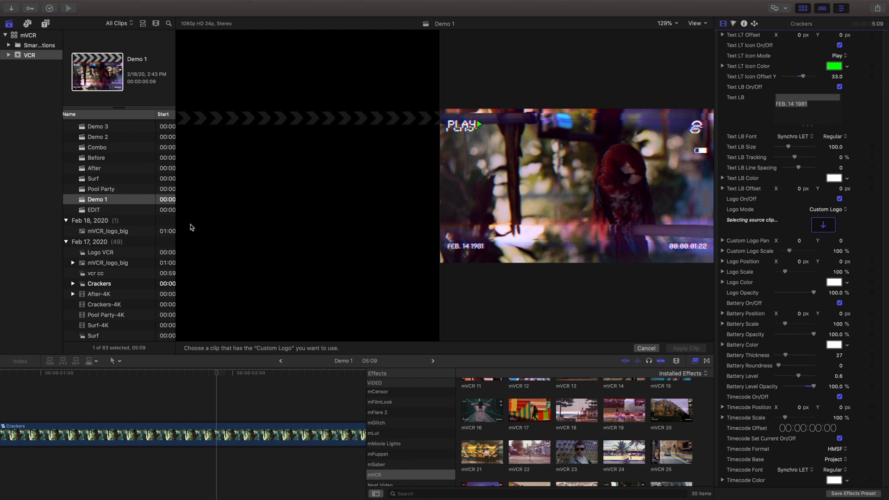
pyautogui.click(108, 231)
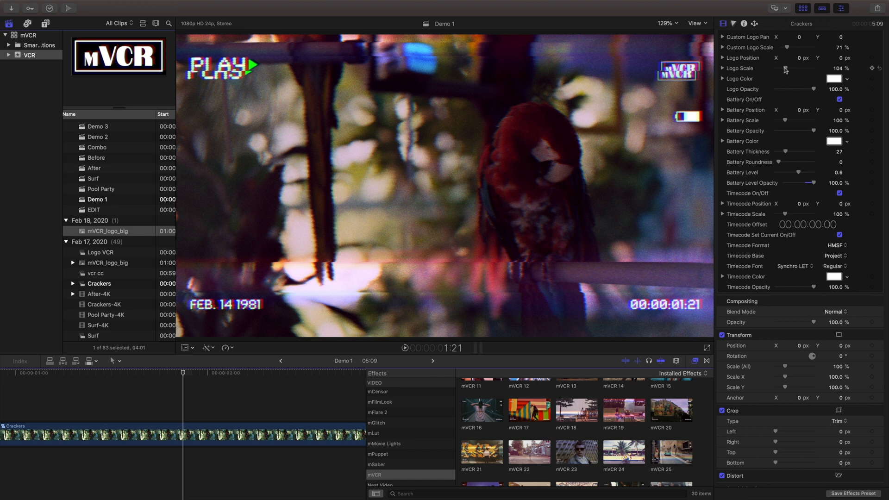
# - Adjust the scale of the custom mVCR logo
pyautogui.click(832, 142)
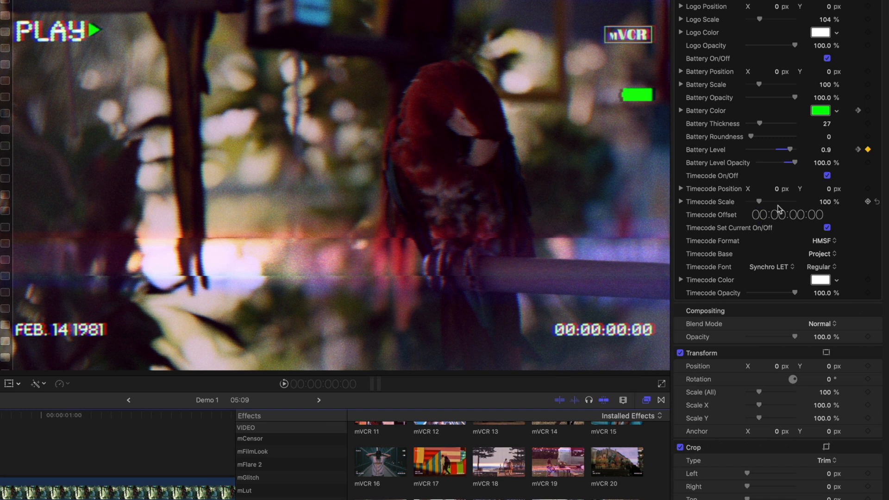
# - Set Timecode Base to Source and Timecode Format to HMS
pyautogui.click(819, 253)
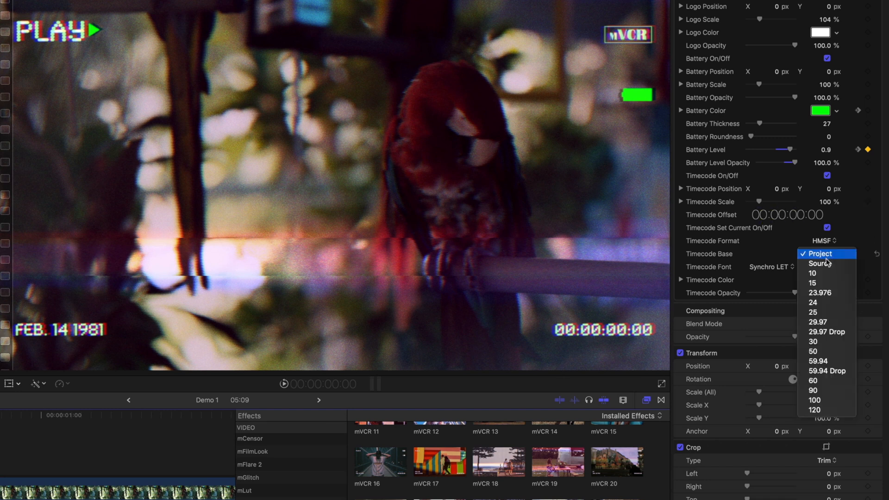
pyautogui.click(820, 264)
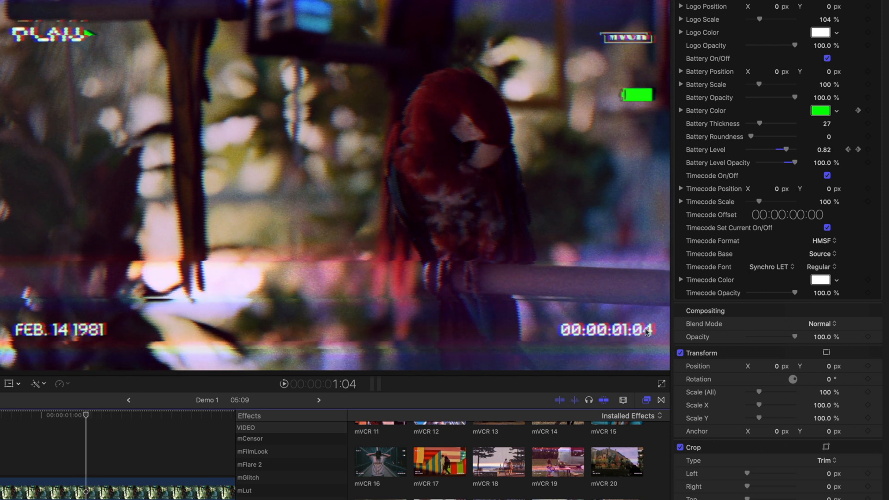
pyautogui.click(821, 241)
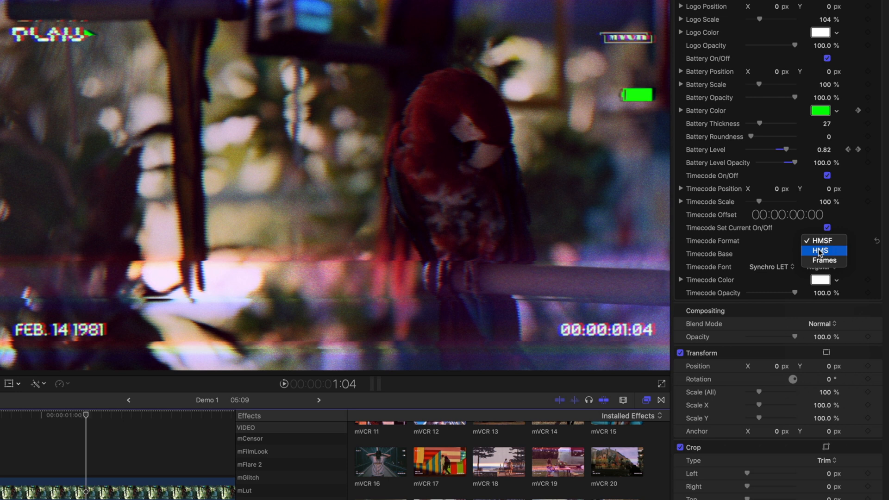
pyautogui.click(821, 251)
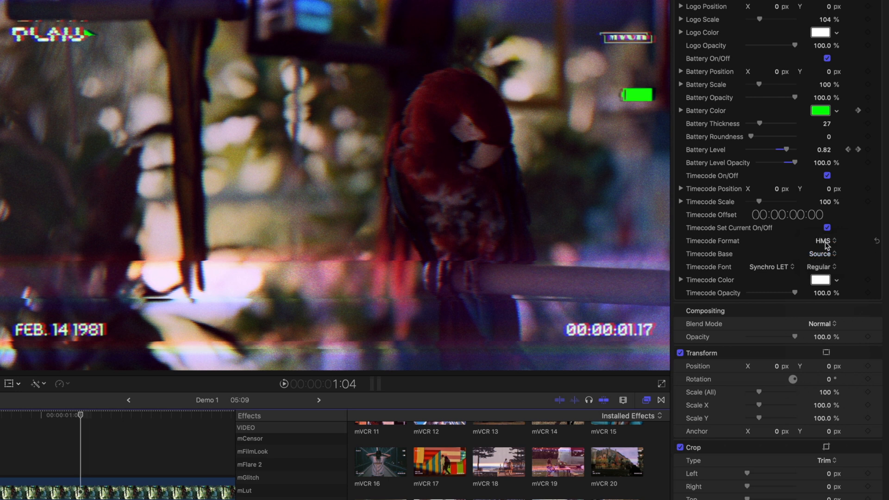
pyautogui.write('07')
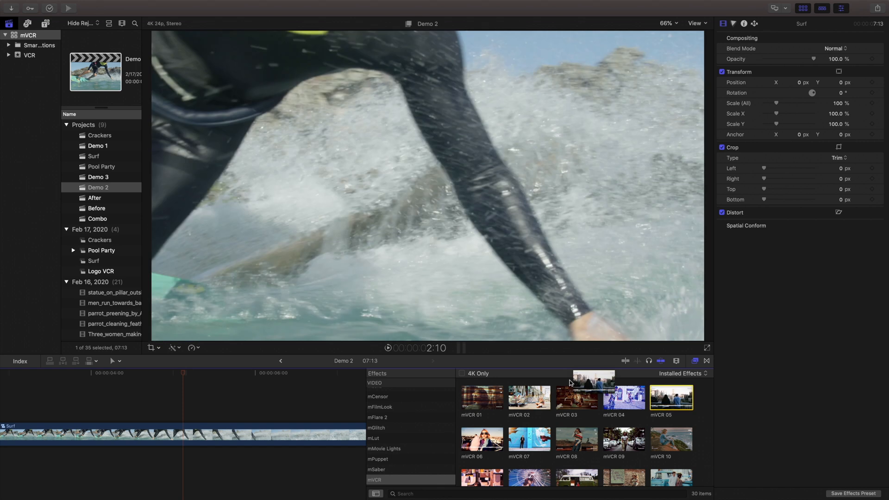
# - Apply mVCR 05 from the Effects browser to the 4K Surf clip
pyautogui.doubleClick(672, 399)
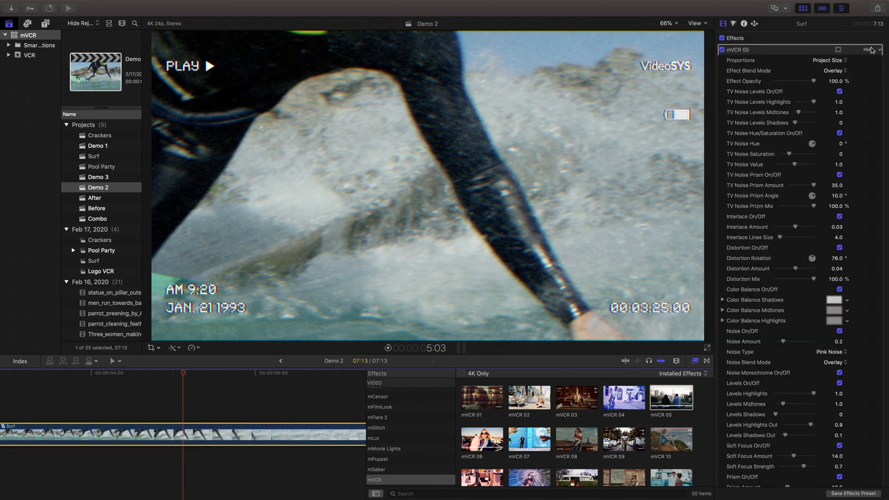